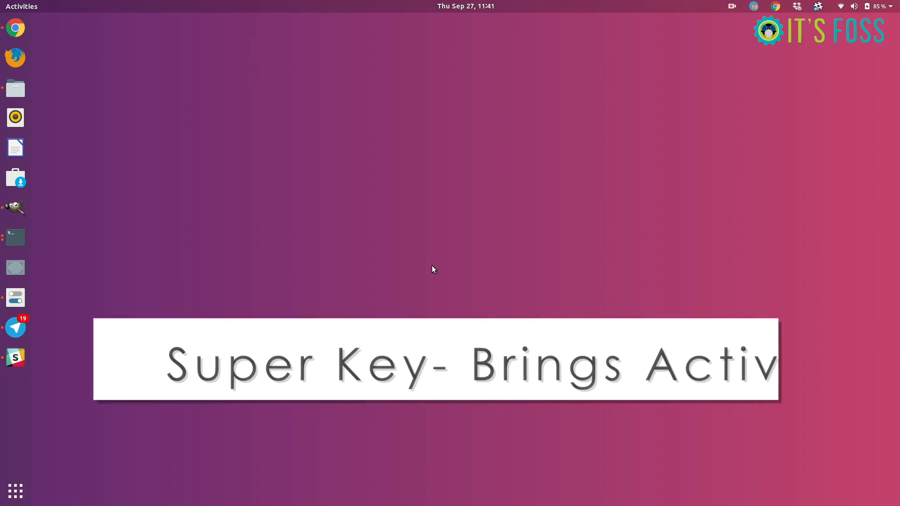
# Step: Bring up the Activities overview and search for 'tweak'
pyautogui.press('Super')
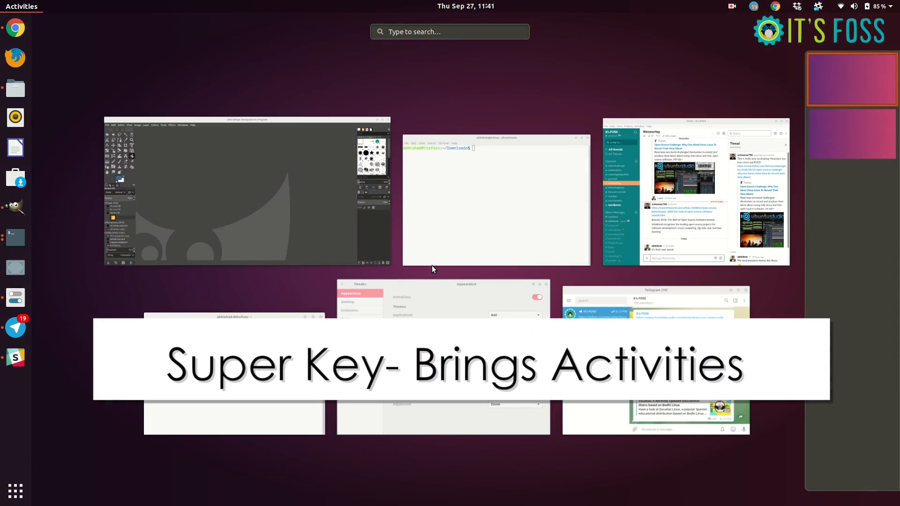
pyautogui.write('tweak')
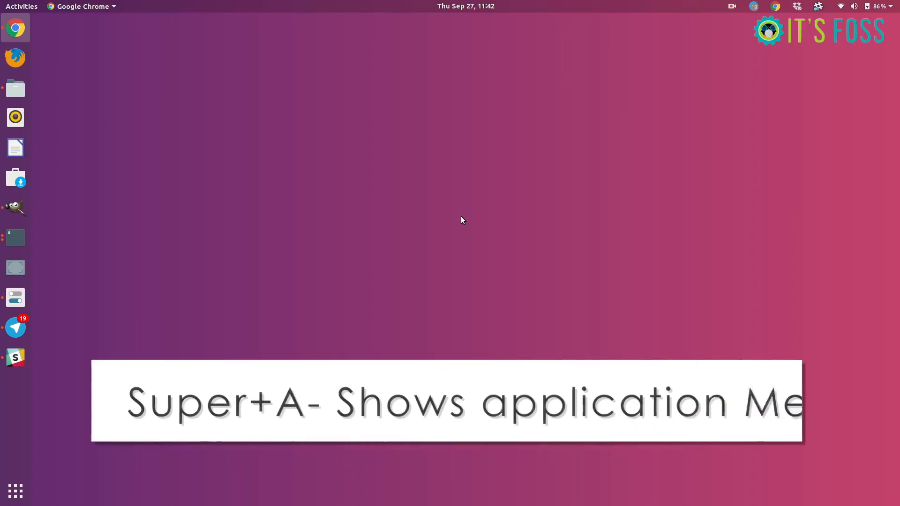
# Step: Show the application grid with the Frequent applications view selected
pyautogui.press('Super+A')
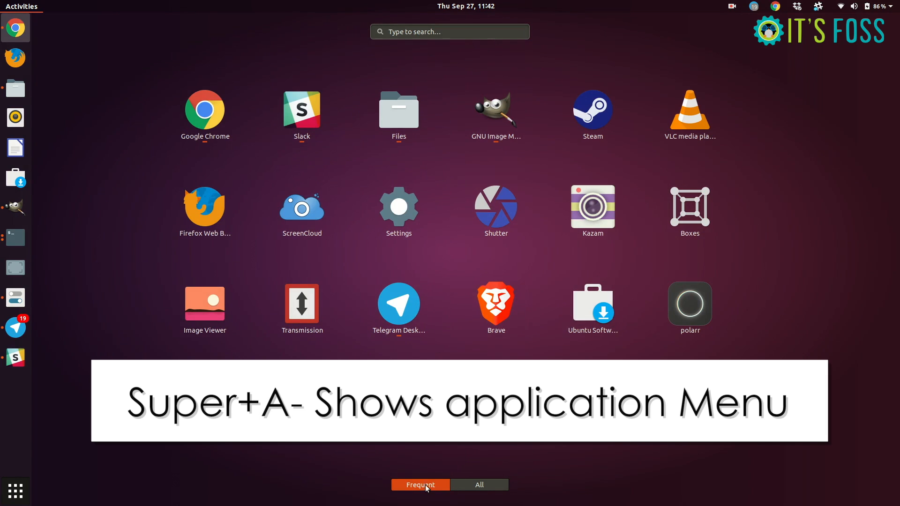
pyautogui.click(479, 484)
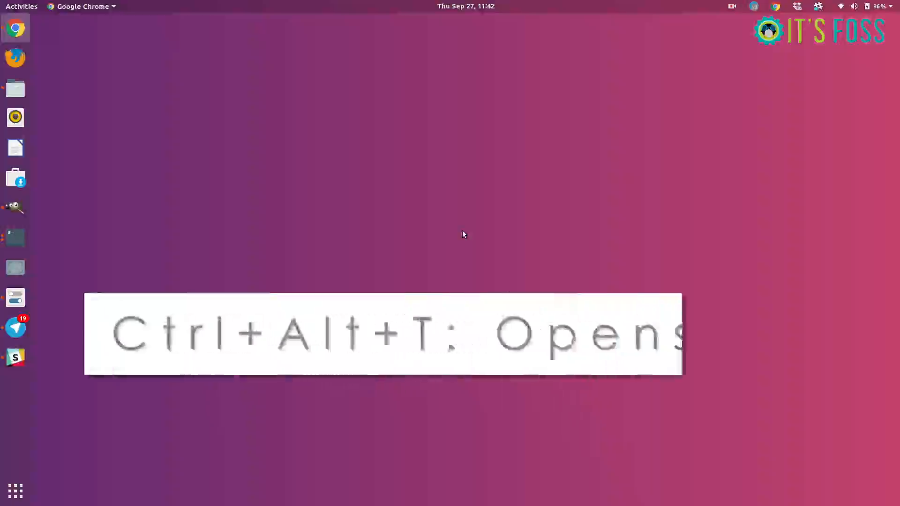
pyautogui.press('ctrl+alt+t')
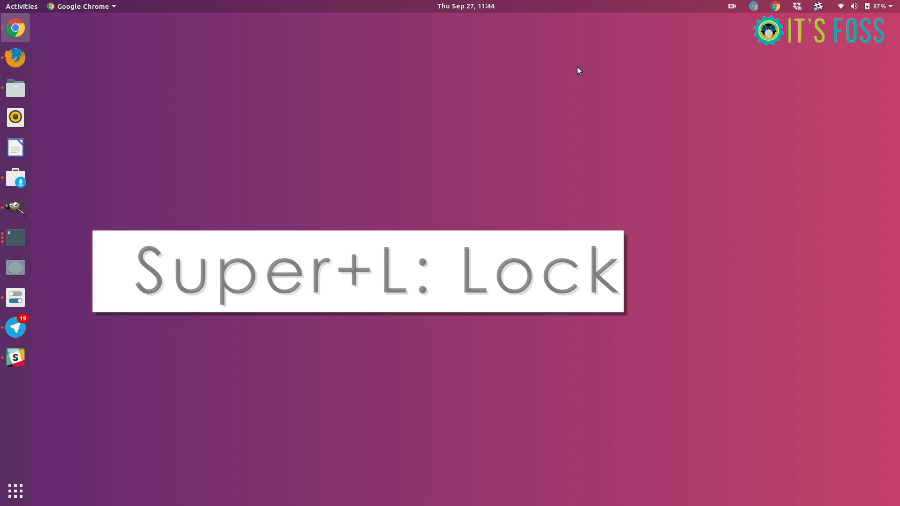
pyautogui.press('Super+l')
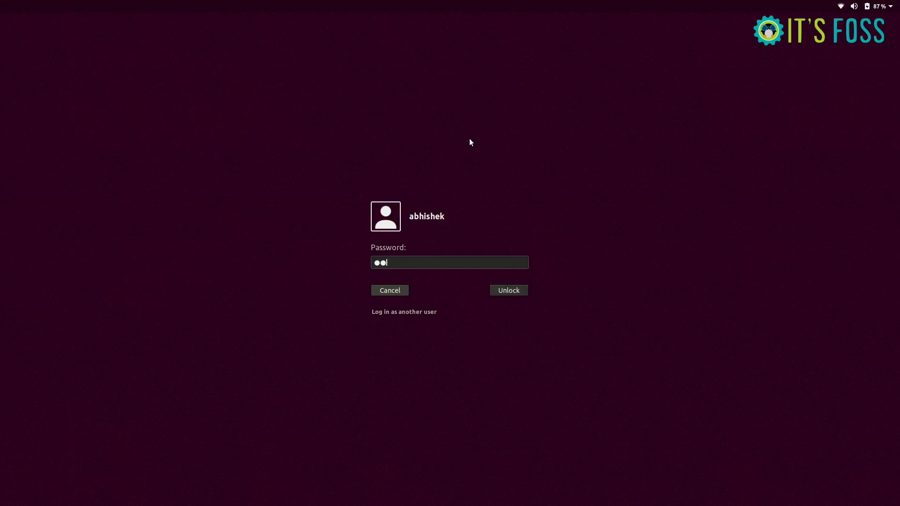
pyautogui.click(508, 290)
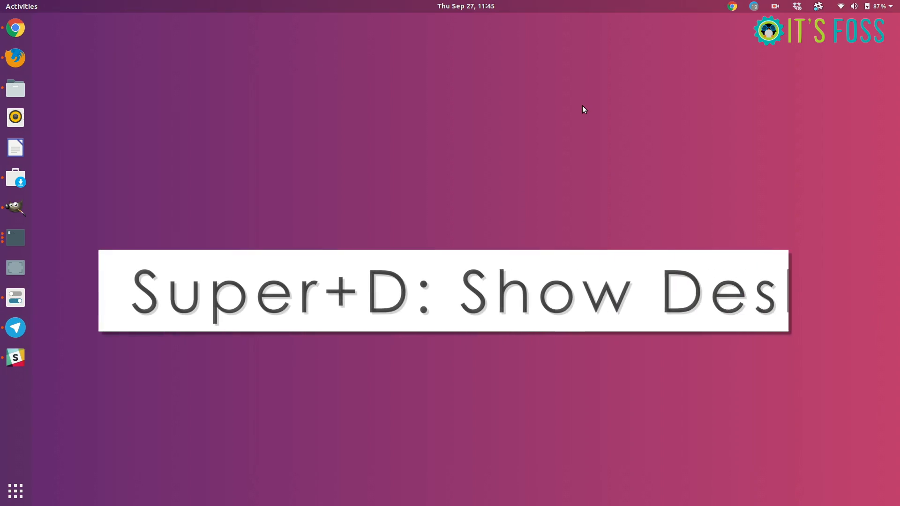
# Step: Hide all open windows with Super+D to reveal the empty desktop
pyautogui.press('Super+d')
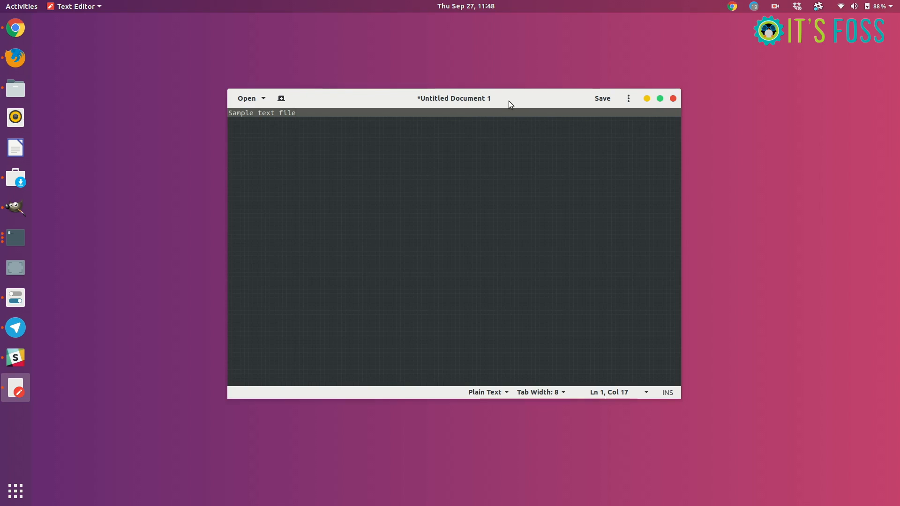
# Step: Snap the gedit window to the right half, maximize it, restore it, then hide it
pyautogui.press('Super+Right')
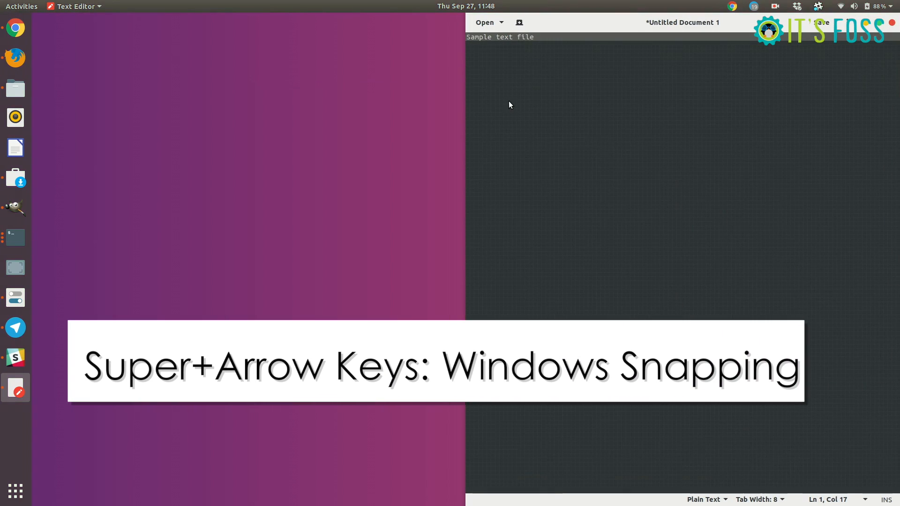
pyautogui.press('super+Left')
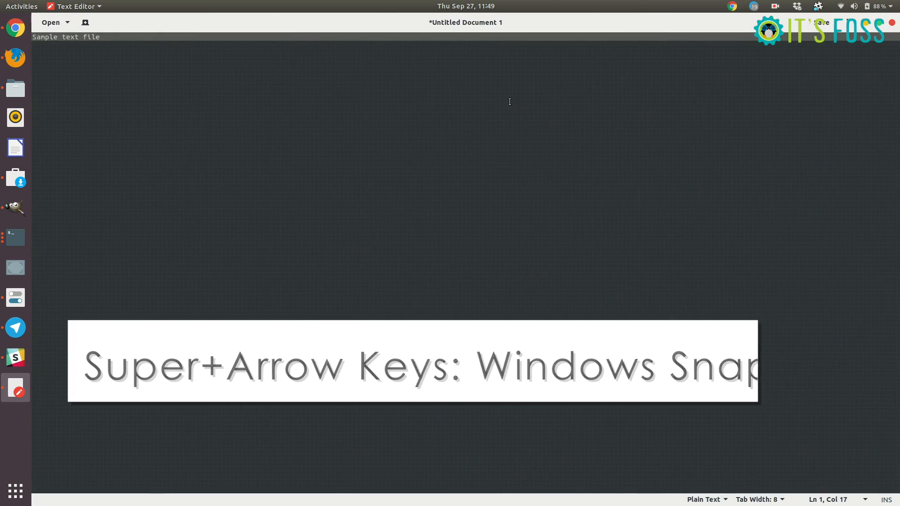
pyautogui.press('super+Down')
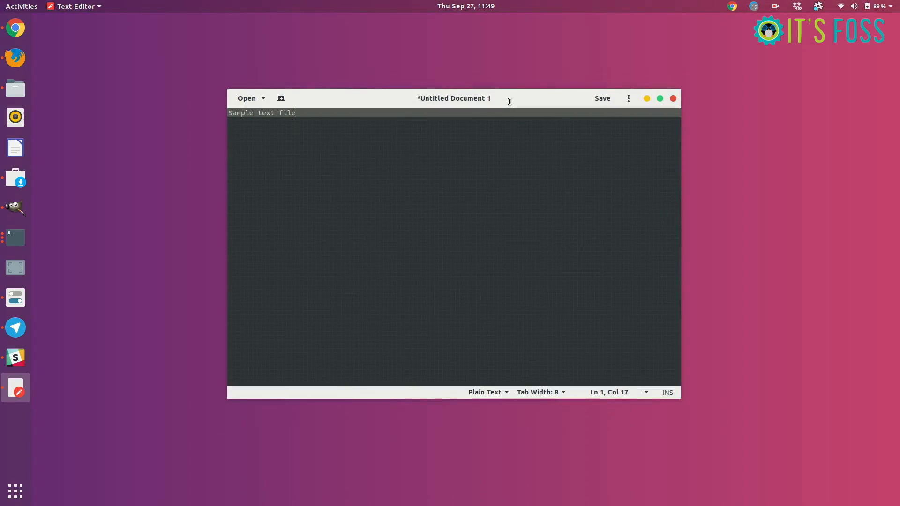
pyautogui.press('Super+m')
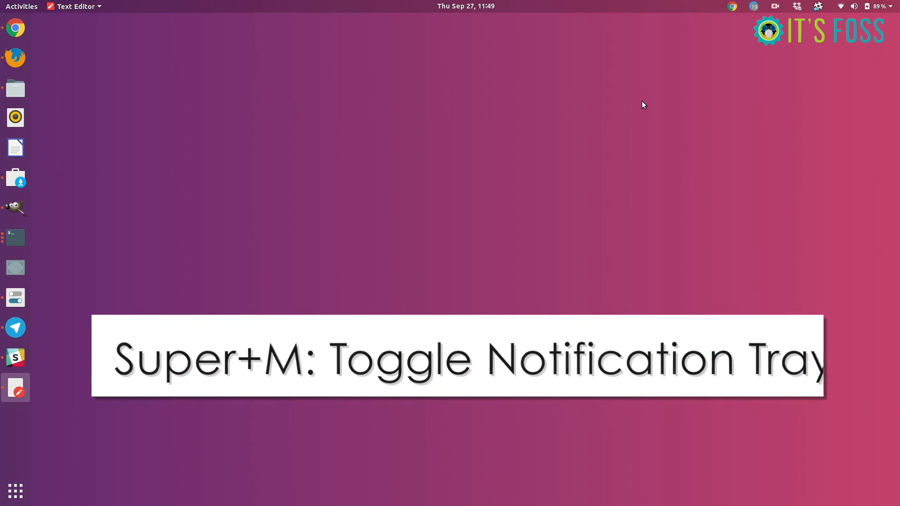
pyautogui.press('Super+m')
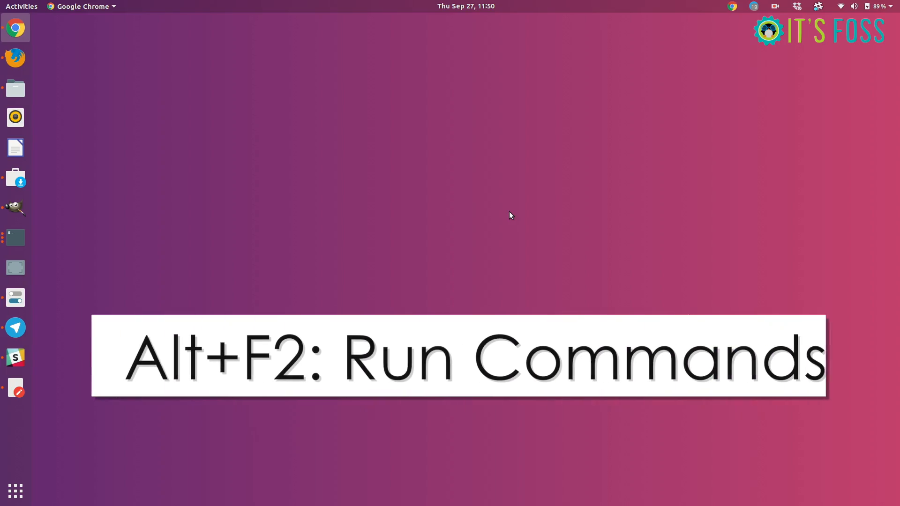
# Step: Run the 'firefox' command from the run-command prompt
pyautogui.write('firefo')
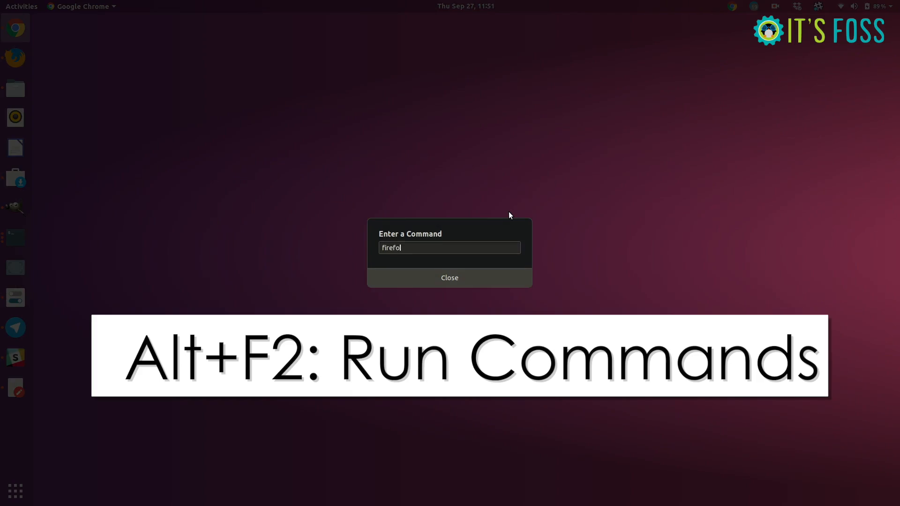
pyautogui.press('Return')
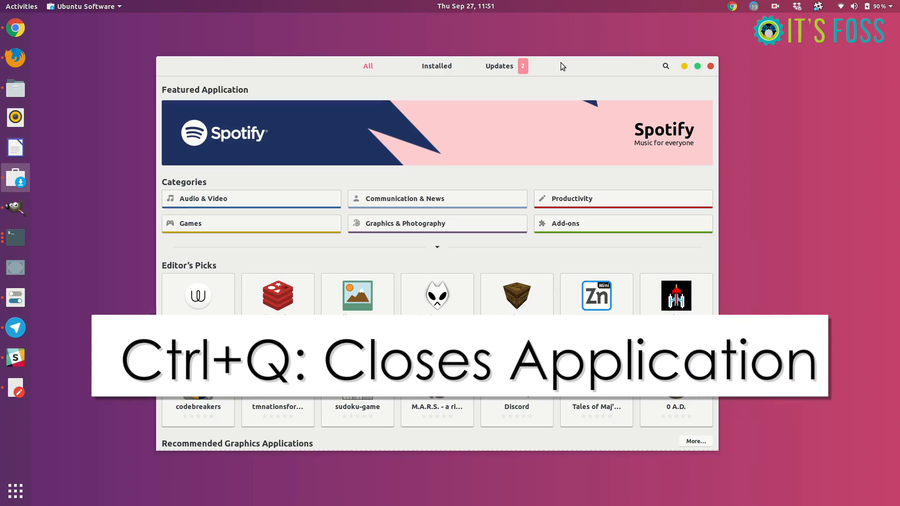
# Step: Close the Ubuntu Software window with Ctrl+Q
pyautogui.press('Ctrl+q')
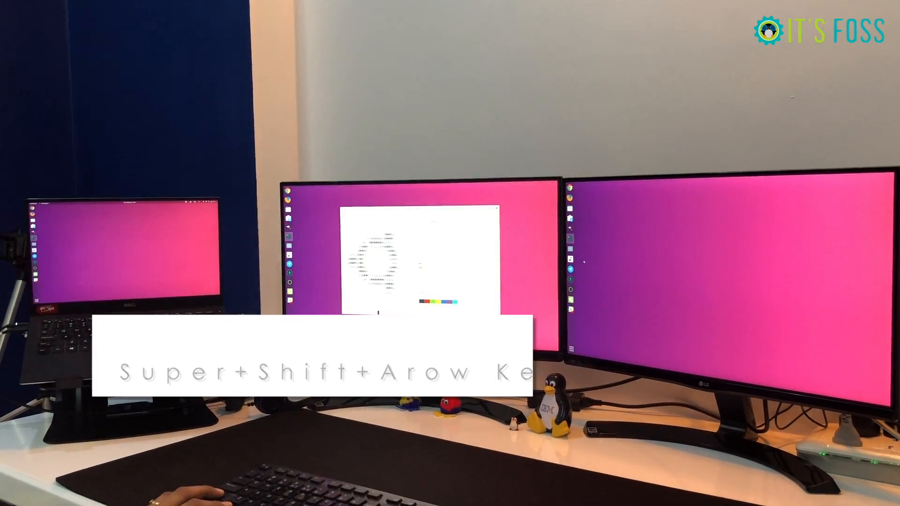
# Step: Move the drawing-app window to the right monitor, back to the middle, then right again
pyautogui.press('Super+Shift+Right')
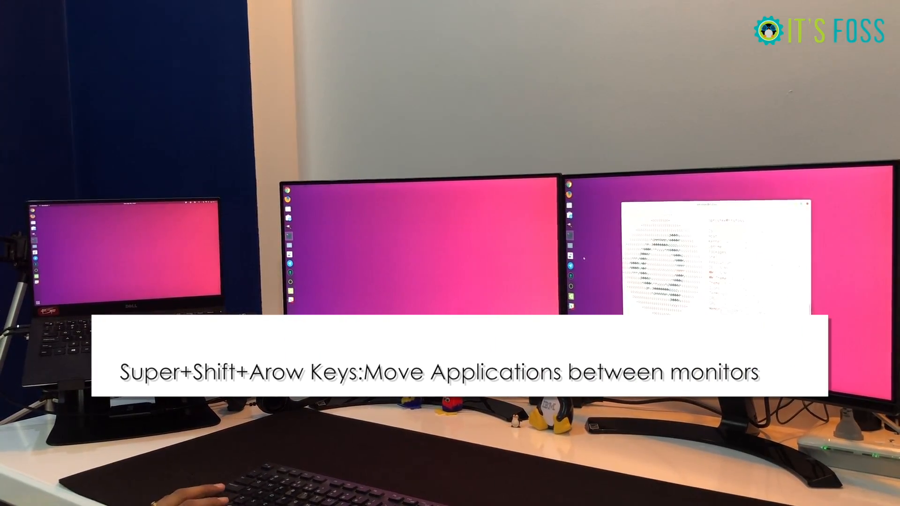
pyautogui.press('super+shift+Left')
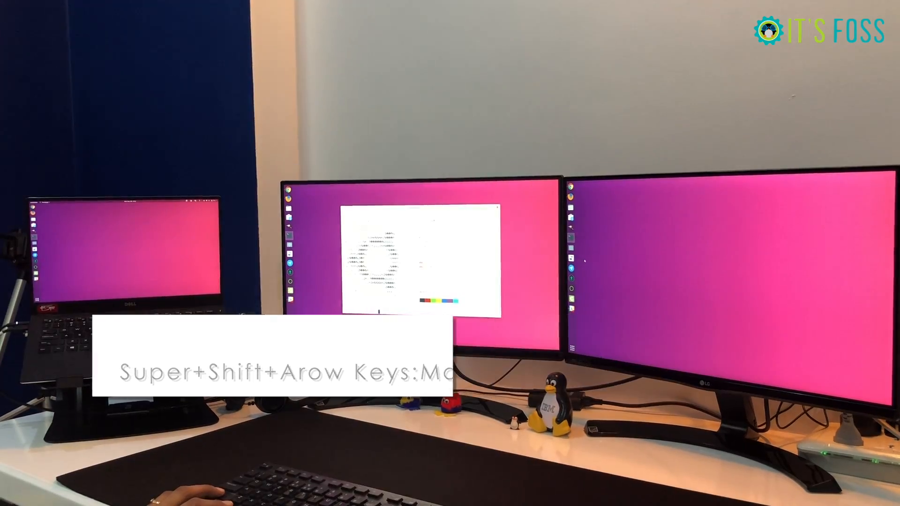
pyautogui.press('Super+Shift+Right')
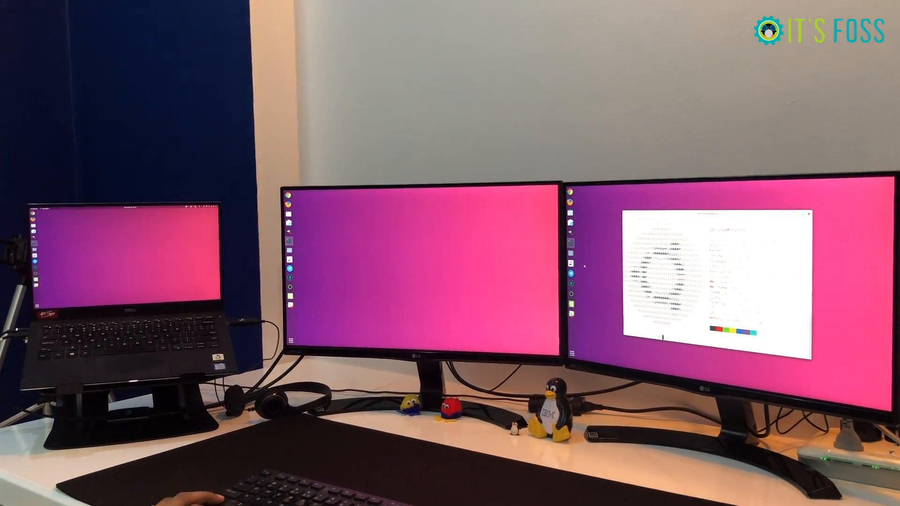